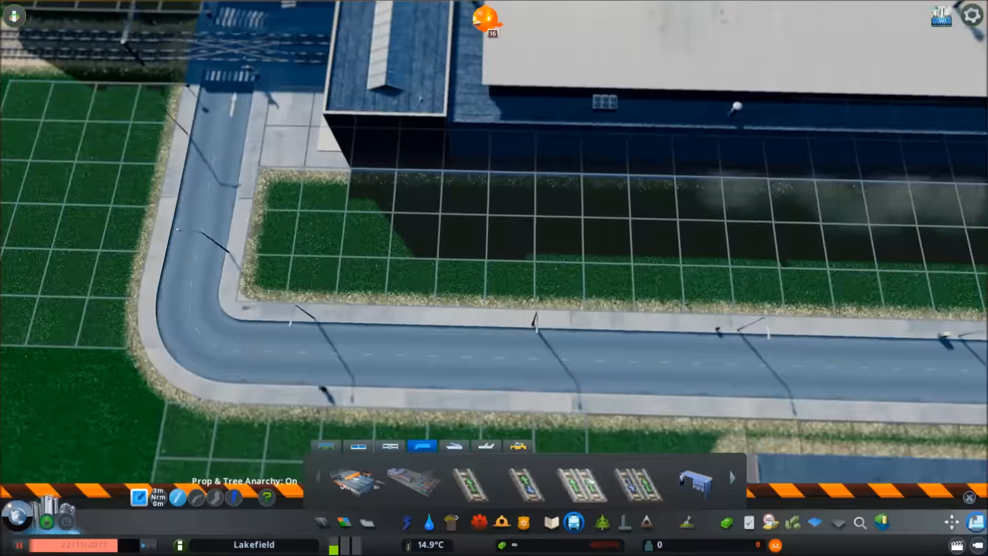
Step: Choose the two-lane road from the Roads menu for the eastward dead-end street
{"action": "left_click", "coordinate": [528, 485]}
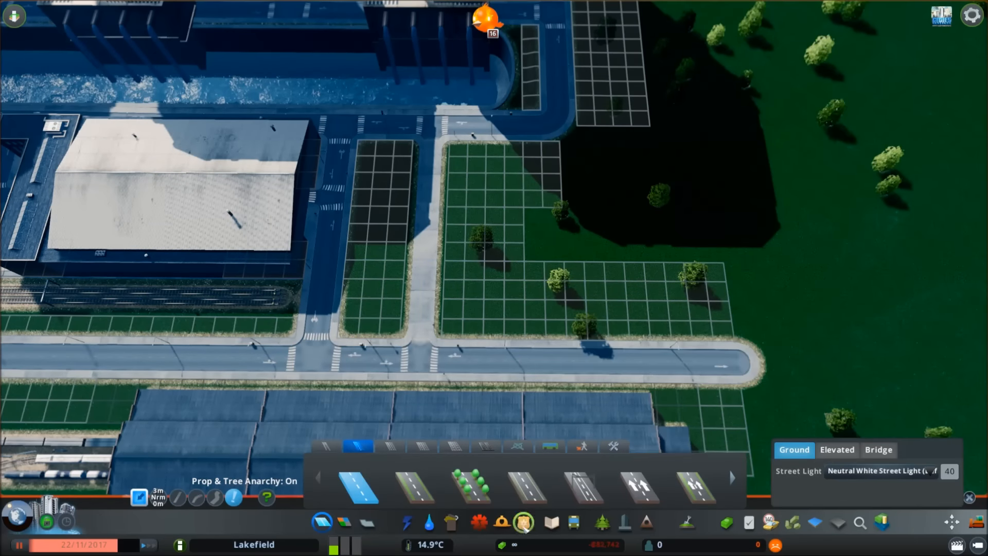
Step: Bulldoze the trees on the meadow west of the power plant
{"action": "left_click", "coordinate": [406, 522]}
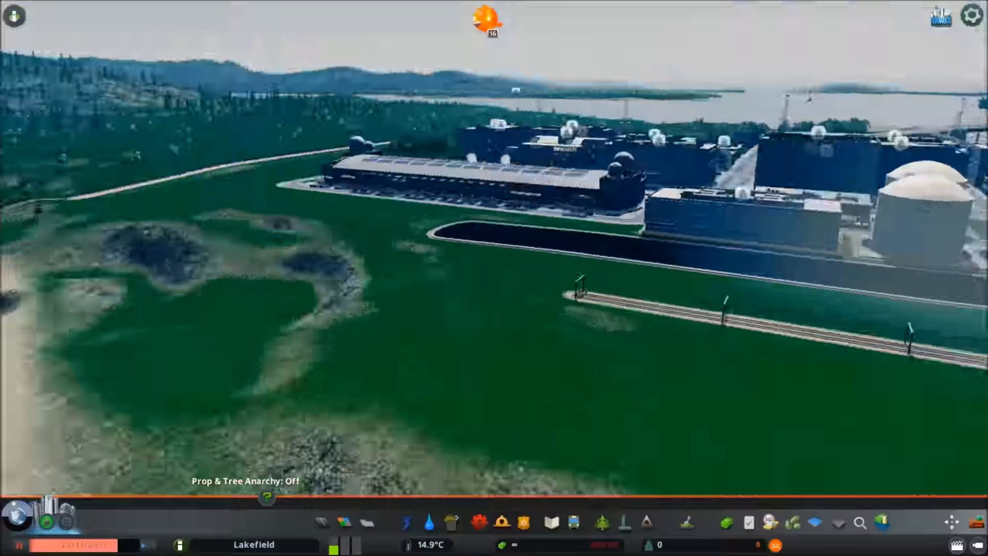
Step: Pick the tree brush to plant pines and deciduous trees around the railway
{"action": "left_click", "coordinate": [685, 522]}
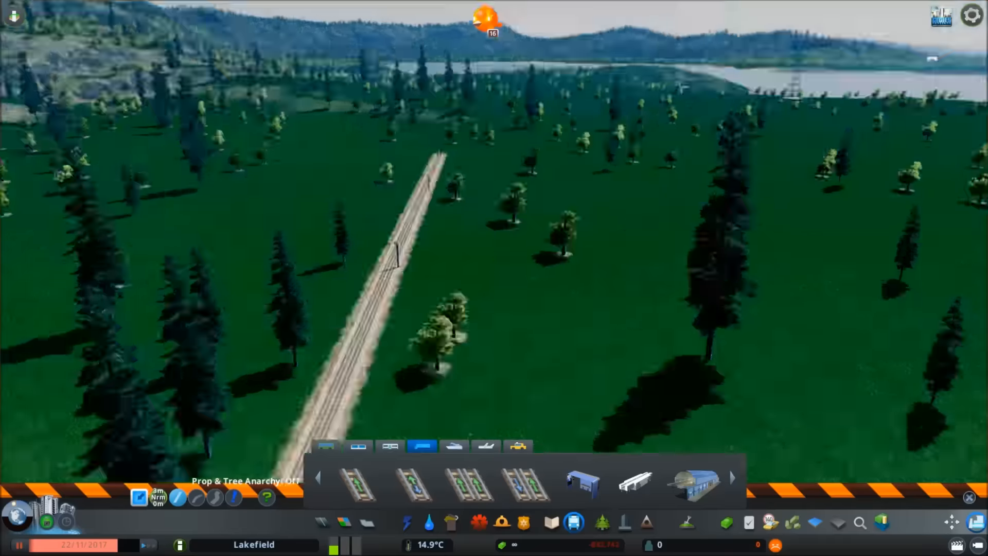
{"action": "left_click", "coordinate": [686, 523]}
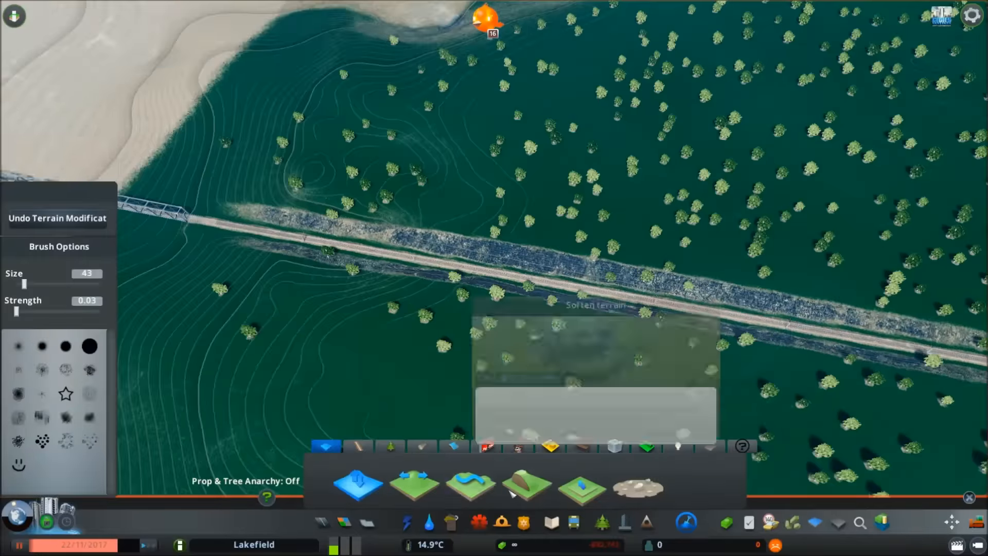
Step: Close the landscaping panel once the rail embankment is softened
{"action": "left_click", "coordinate": [528, 486]}
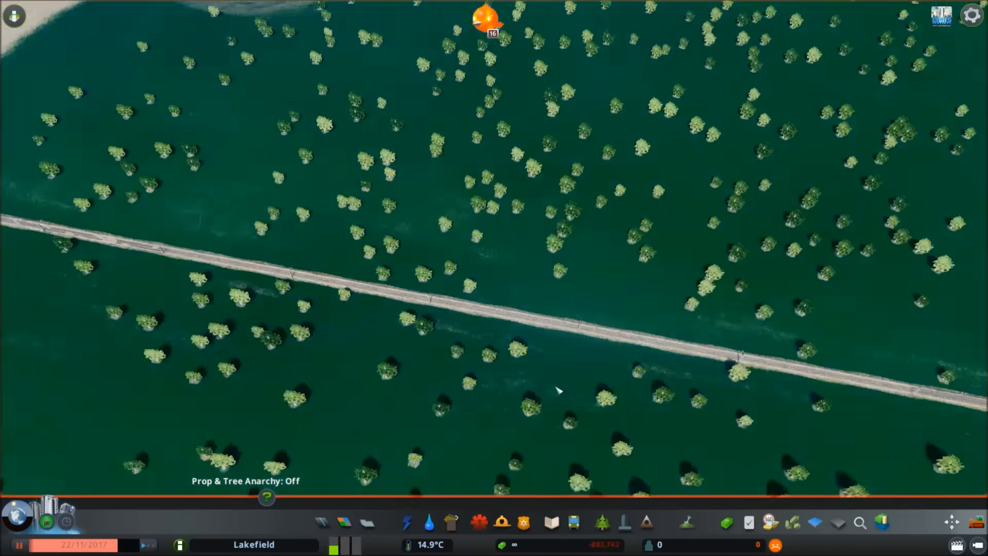
Step: Enable Prop & Tree Anarchy and zoom toward the gravel yard beside the tracks
{"action": "left_click", "coordinate": [685, 521]}
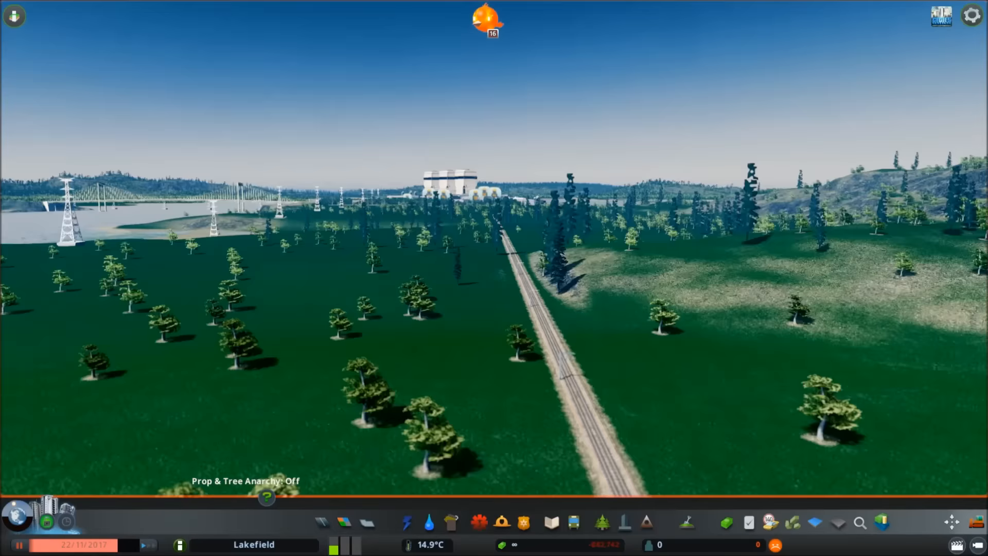
{"action": "scroll", "scroll_direction": "down", "scroll_amount": 3}
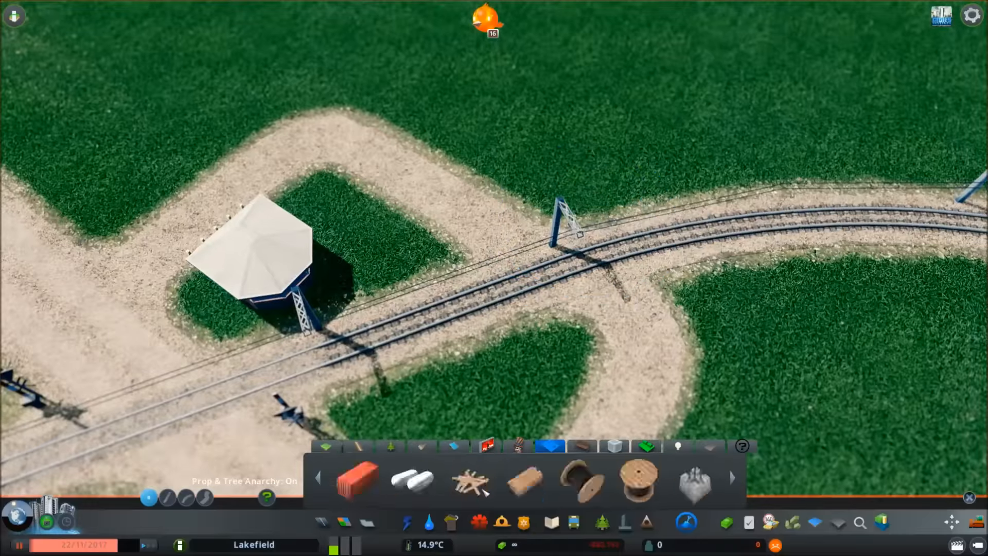
{"action": "left_click", "coordinate": [549, 446]}
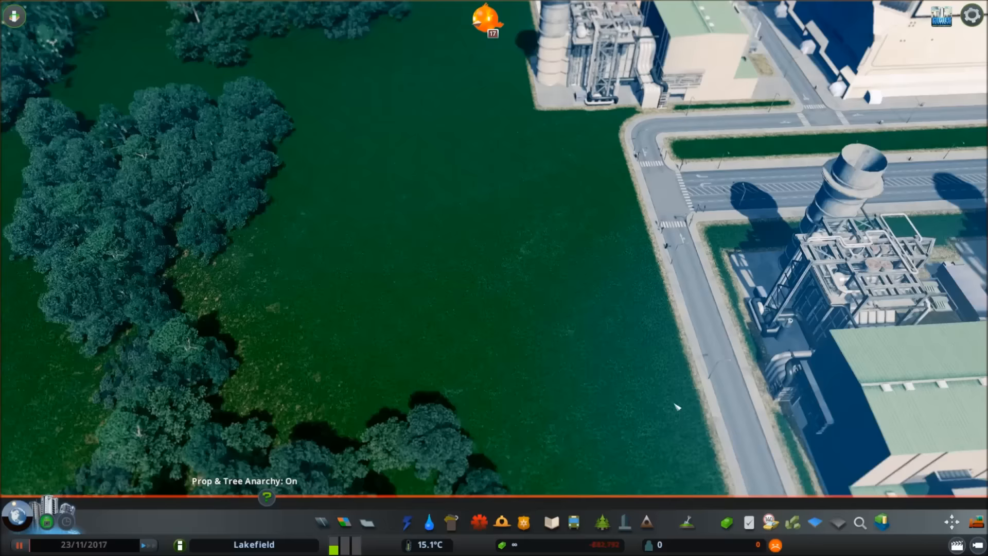
Step: Select a terrain-shaping tool in the Landscaping panel for the grass field
{"action": "left_click", "coordinate": [686, 521]}
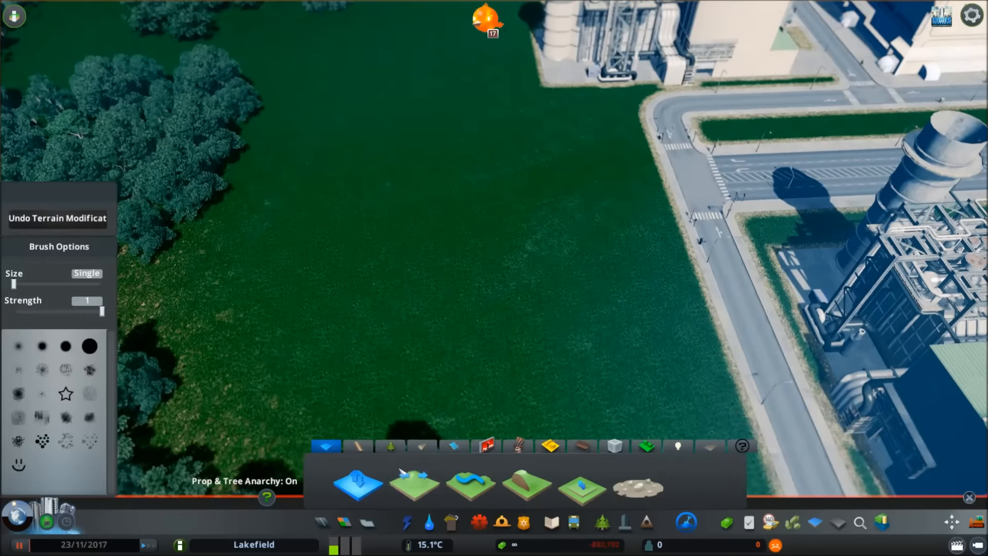
{"action": "left_click", "coordinate": [414, 483]}
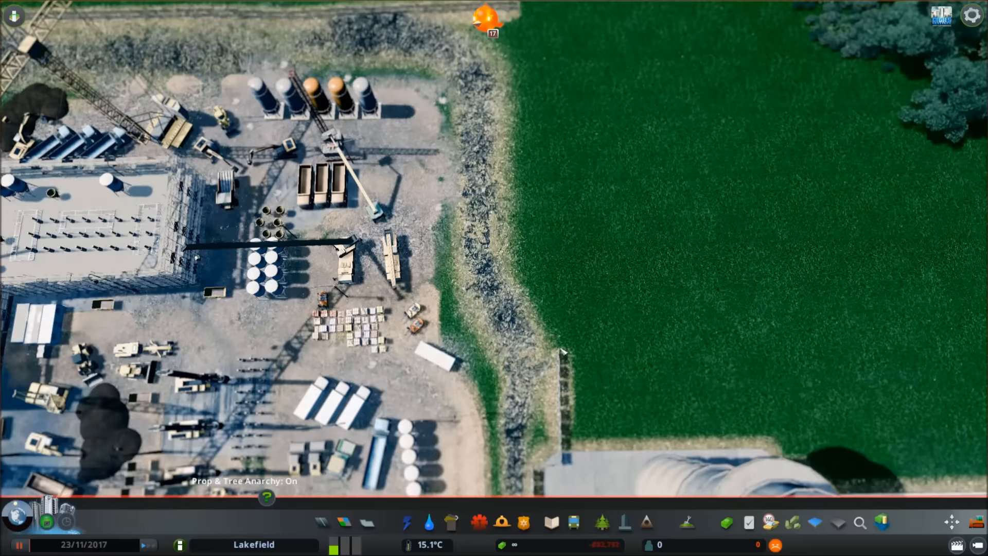
Step: Bring up the Props panel to pick pallets and cement for the yard
{"action": "left_click", "coordinate": [686, 522]}
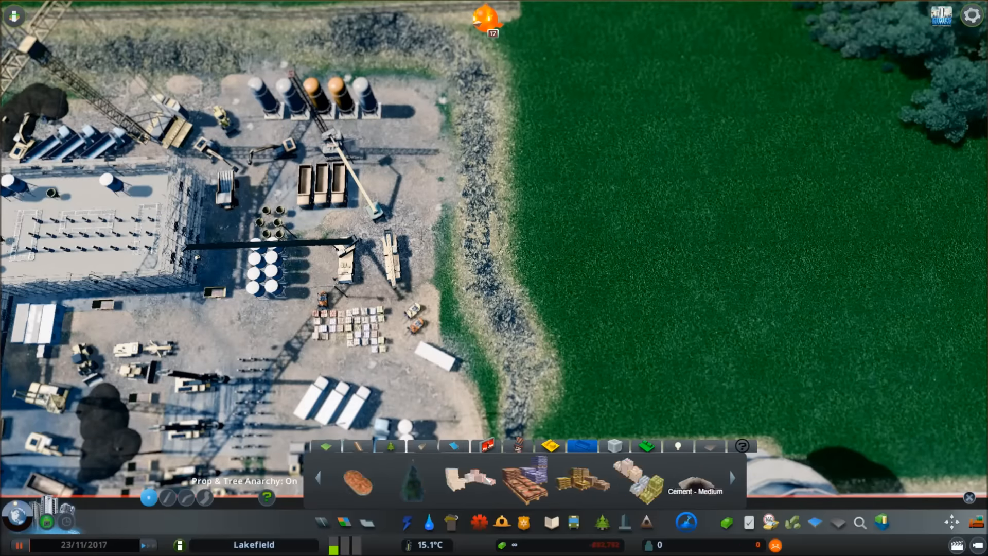